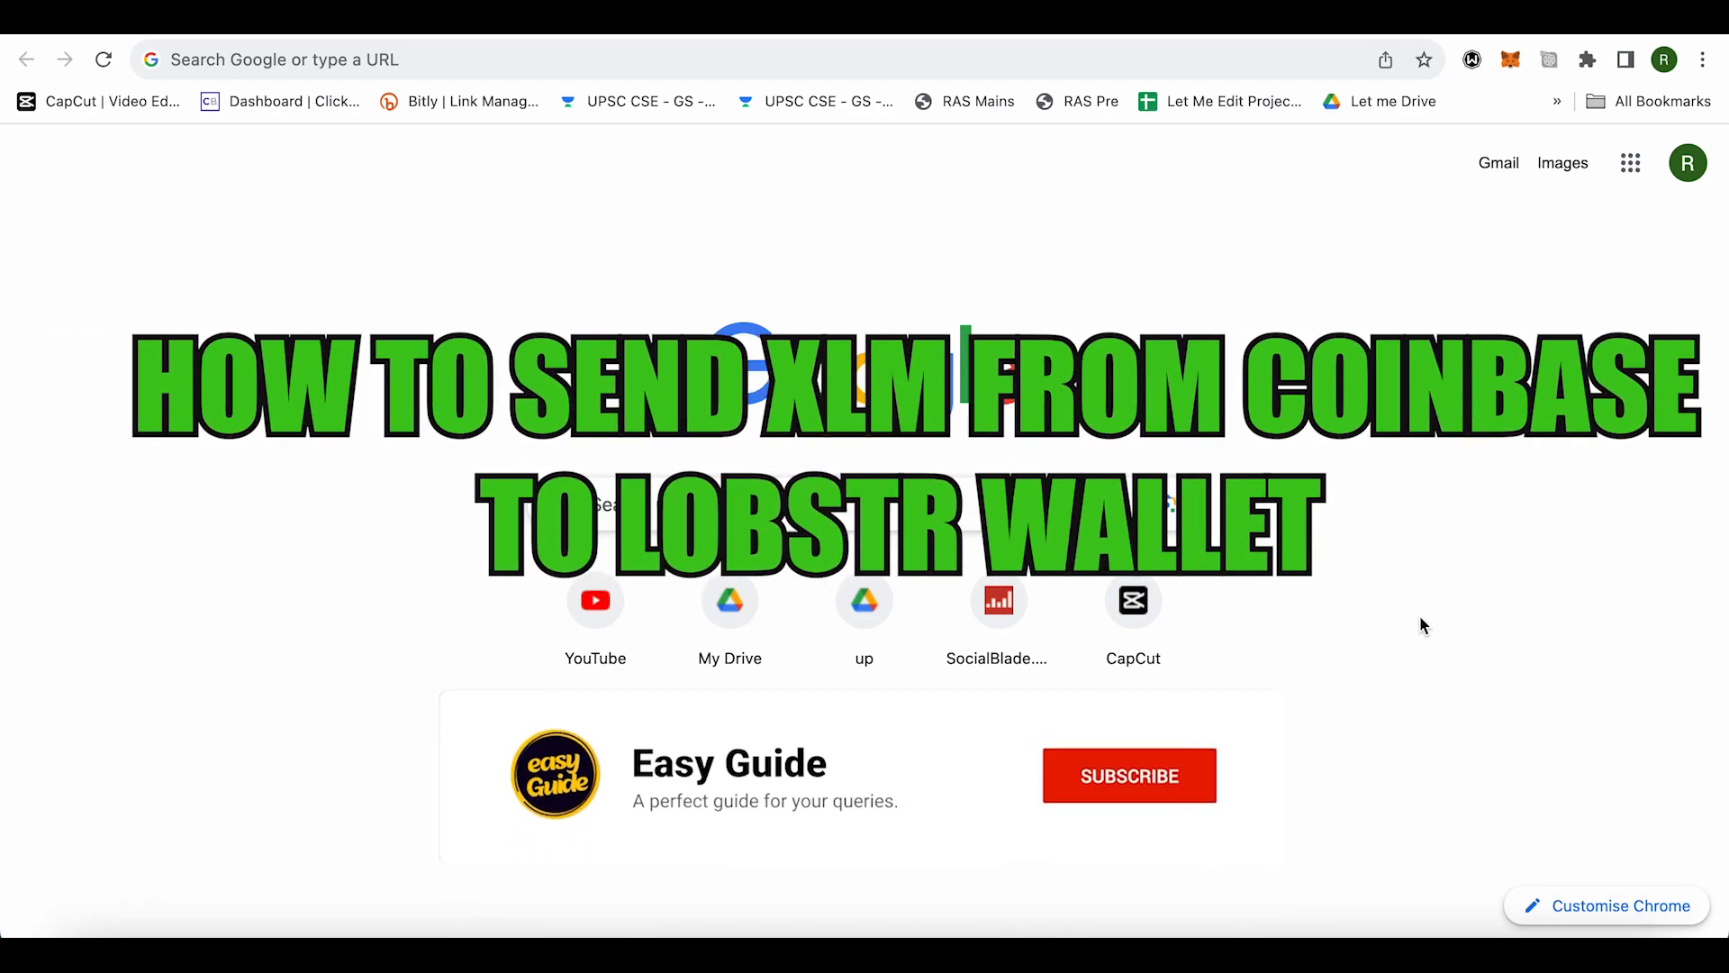
Open Receive, switch to the Stellar address tab with its QR code, and copy the address.
{"action": "left_click", "coordinate": [1129, 775]}
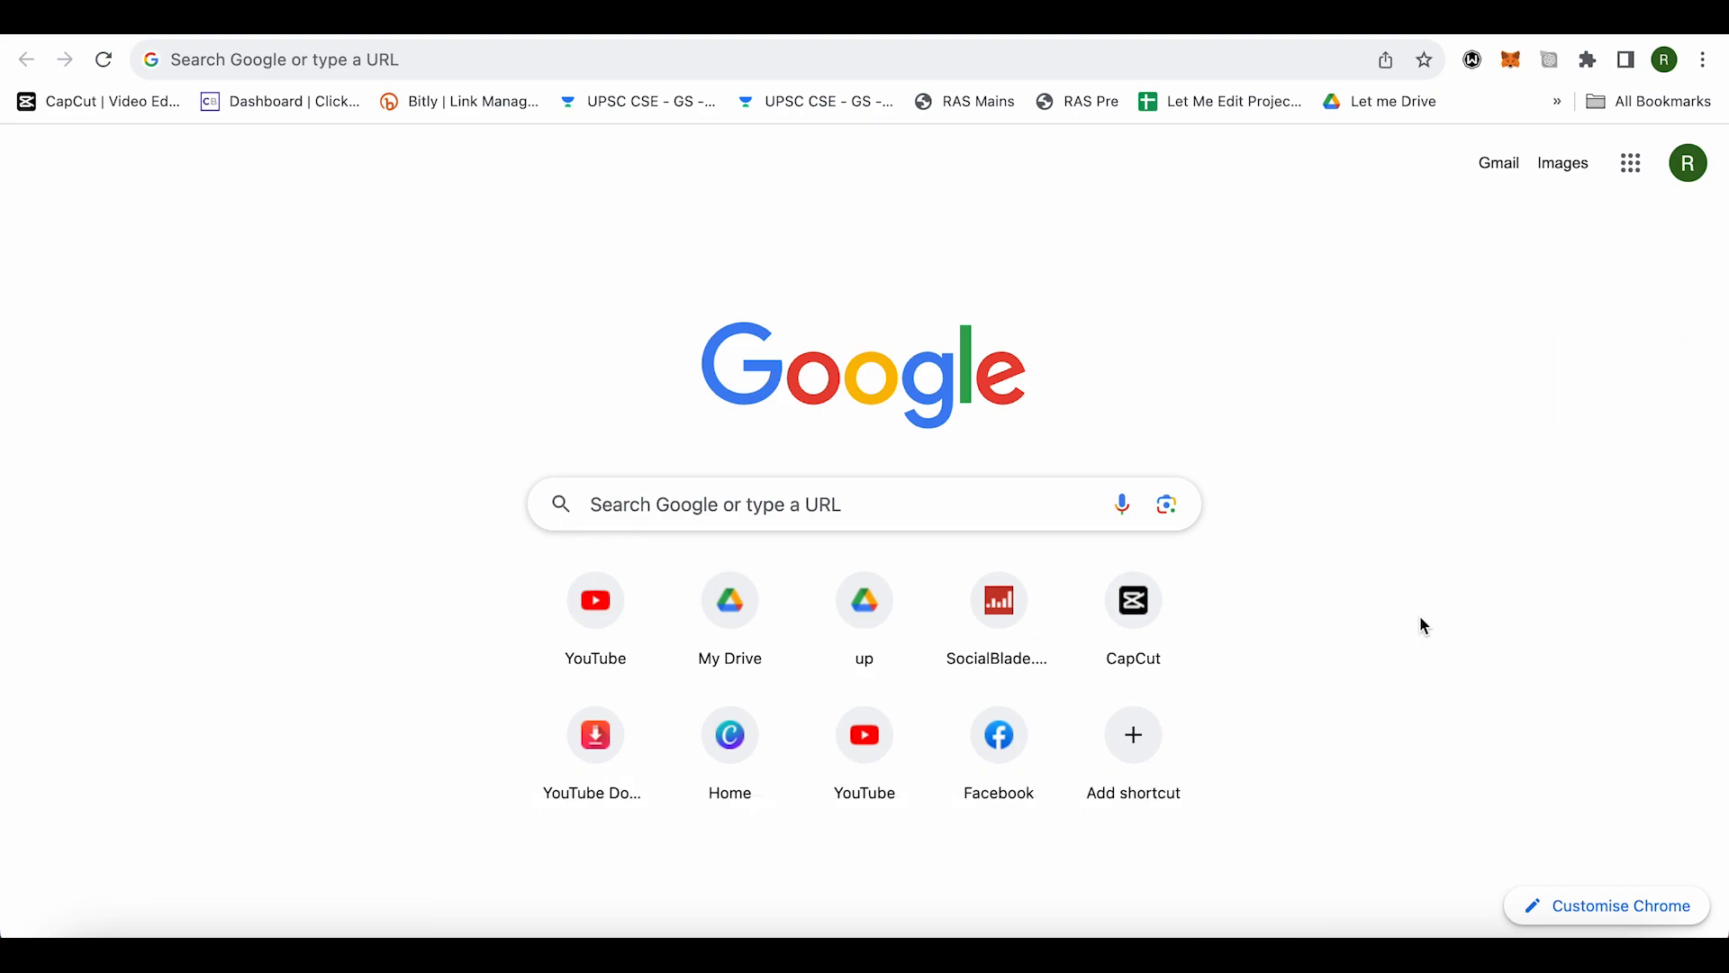
{"action": "mouse_move", "coordinate": [1429, 359]}
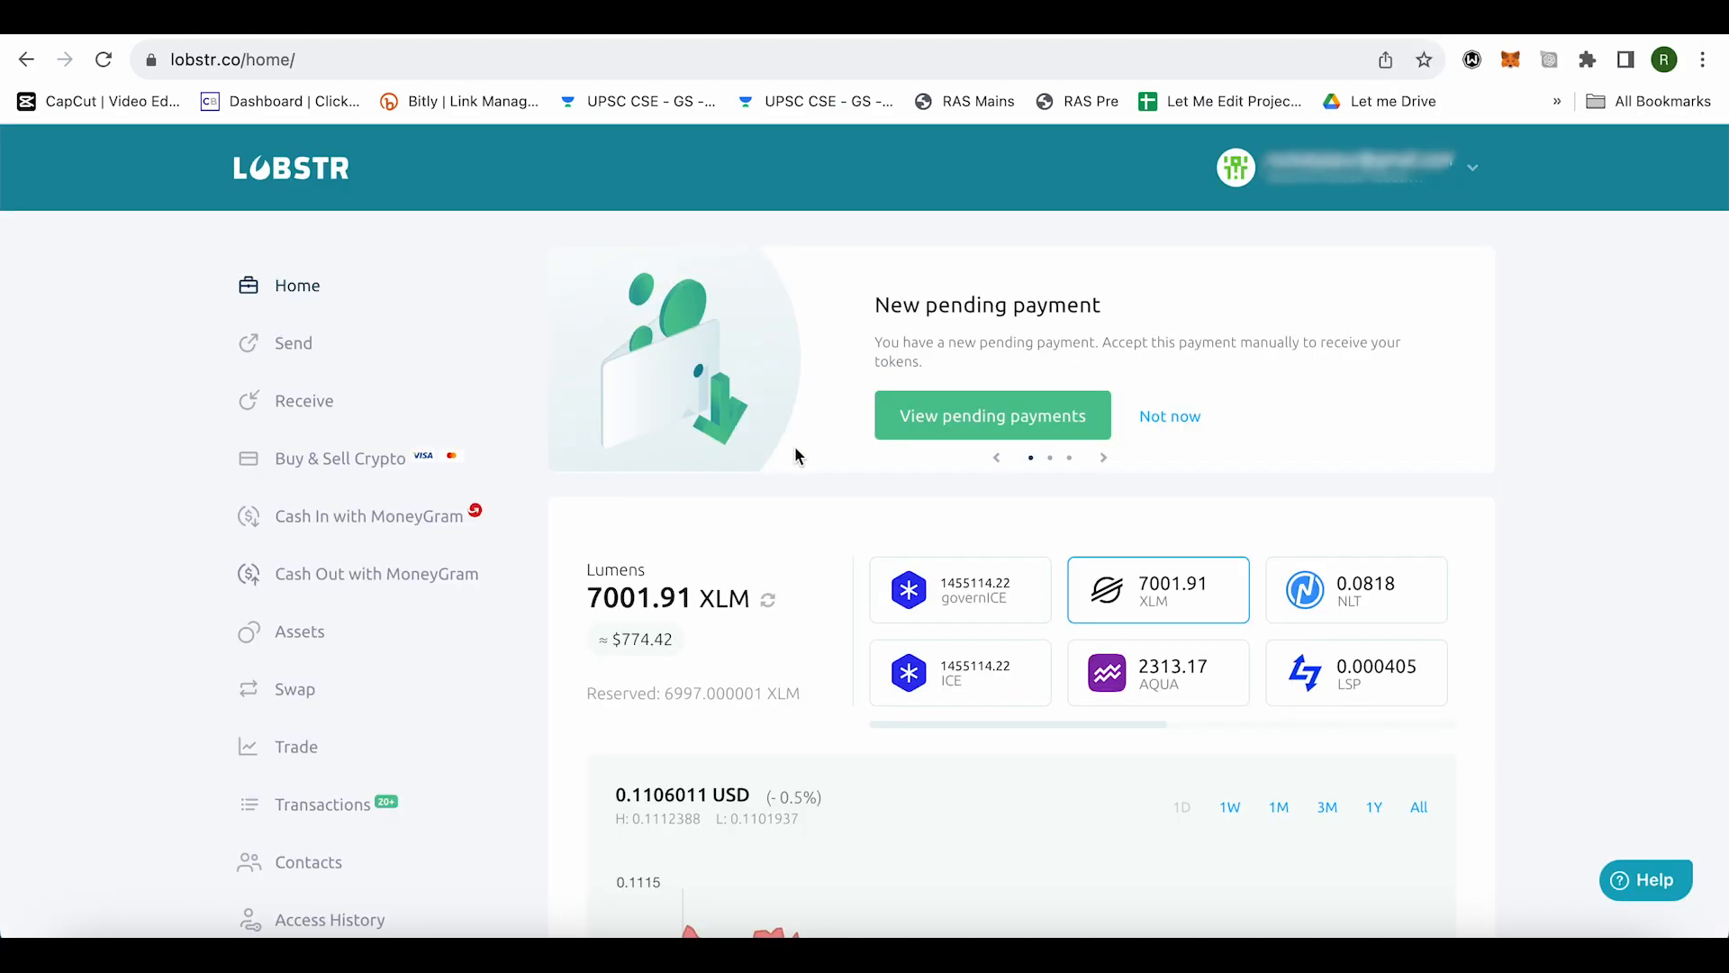
{"action": "mouse_move", "coordinate": [306, 399]}
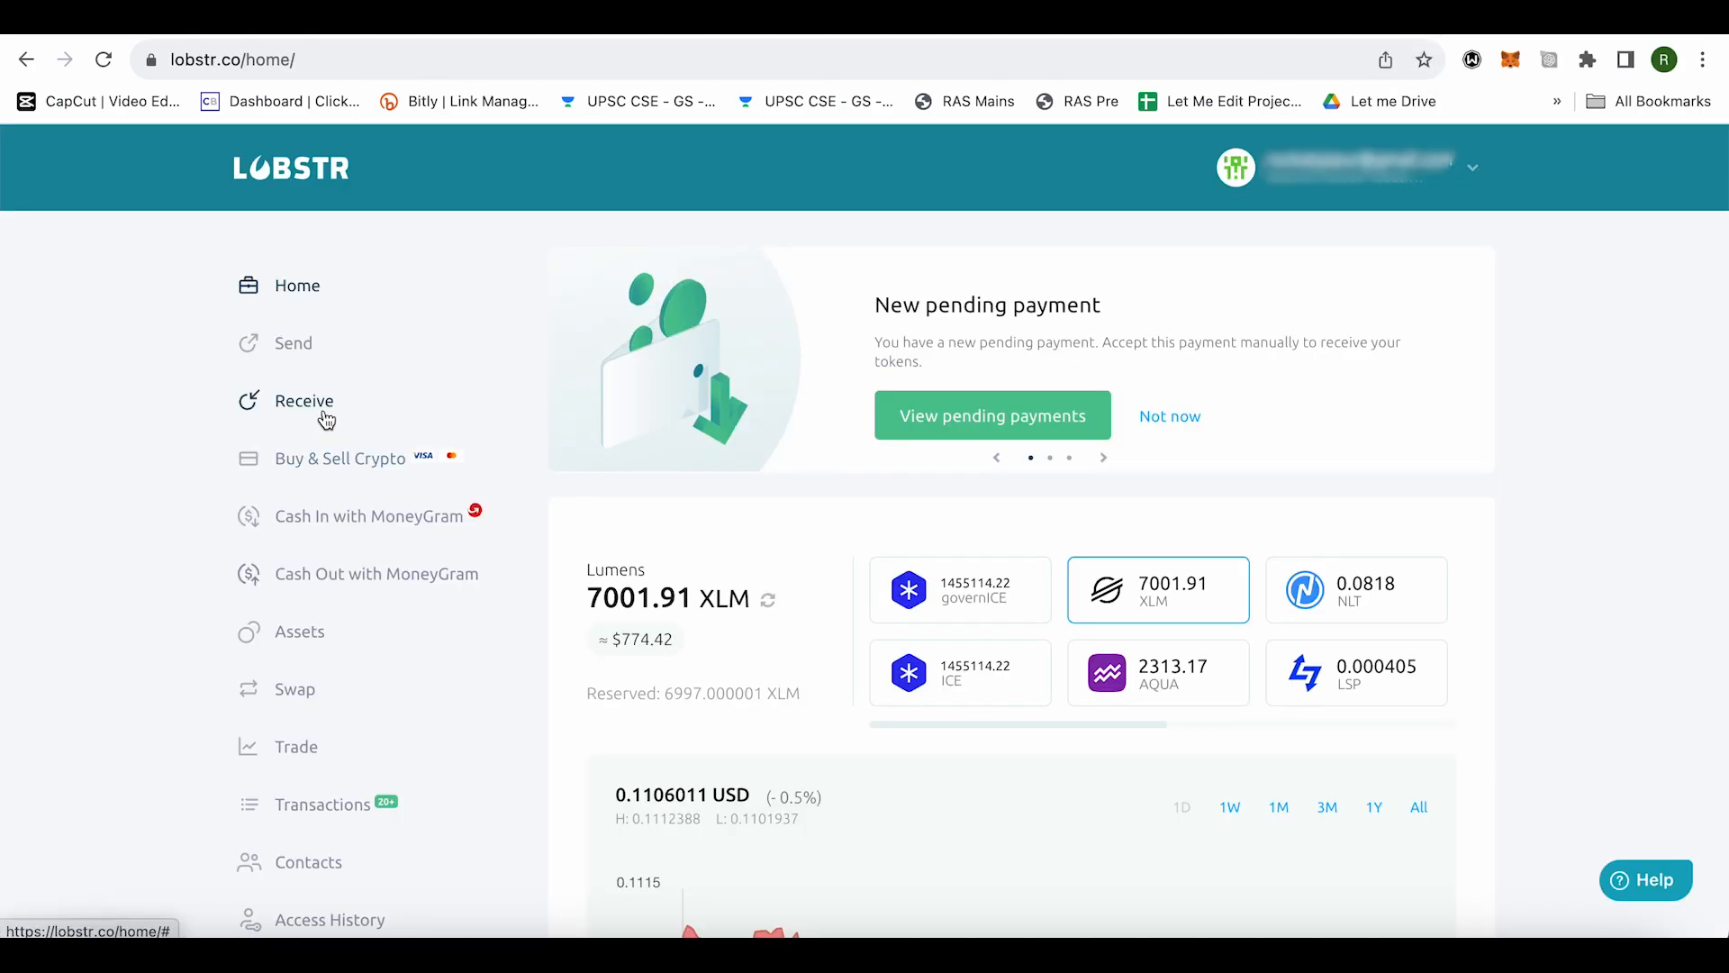
{"action": "left_click", "coordinate": [306, 400]}
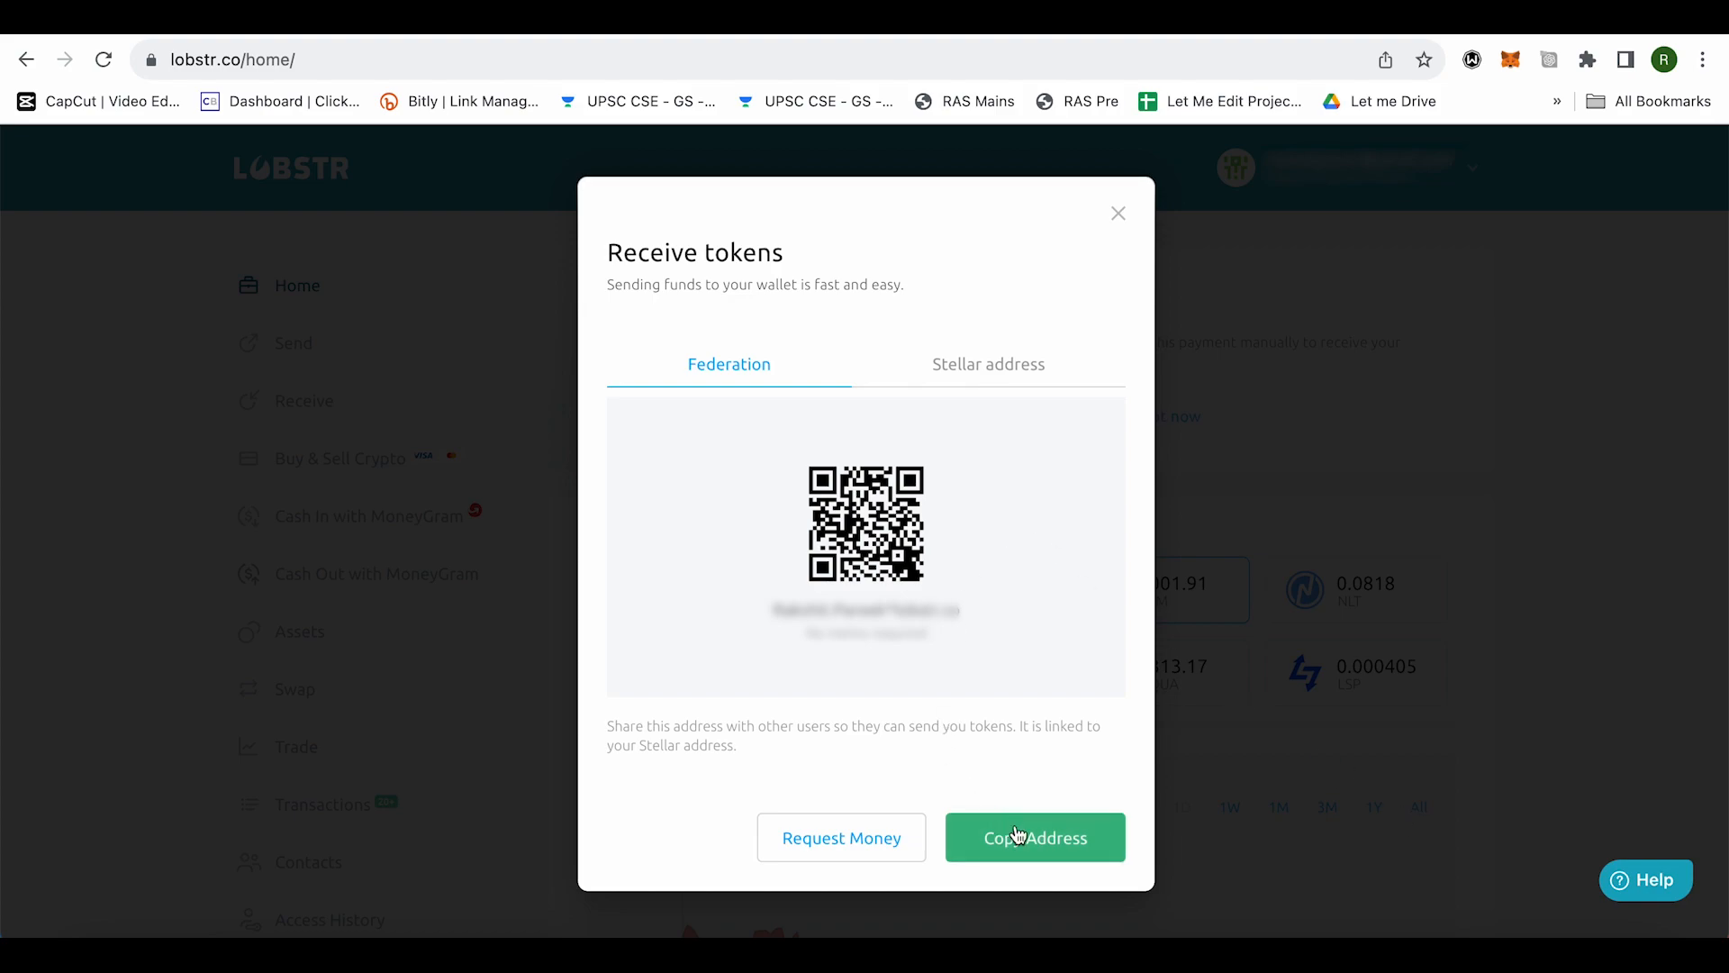
{"action": "left_click", "coordinate": [987, 364]}
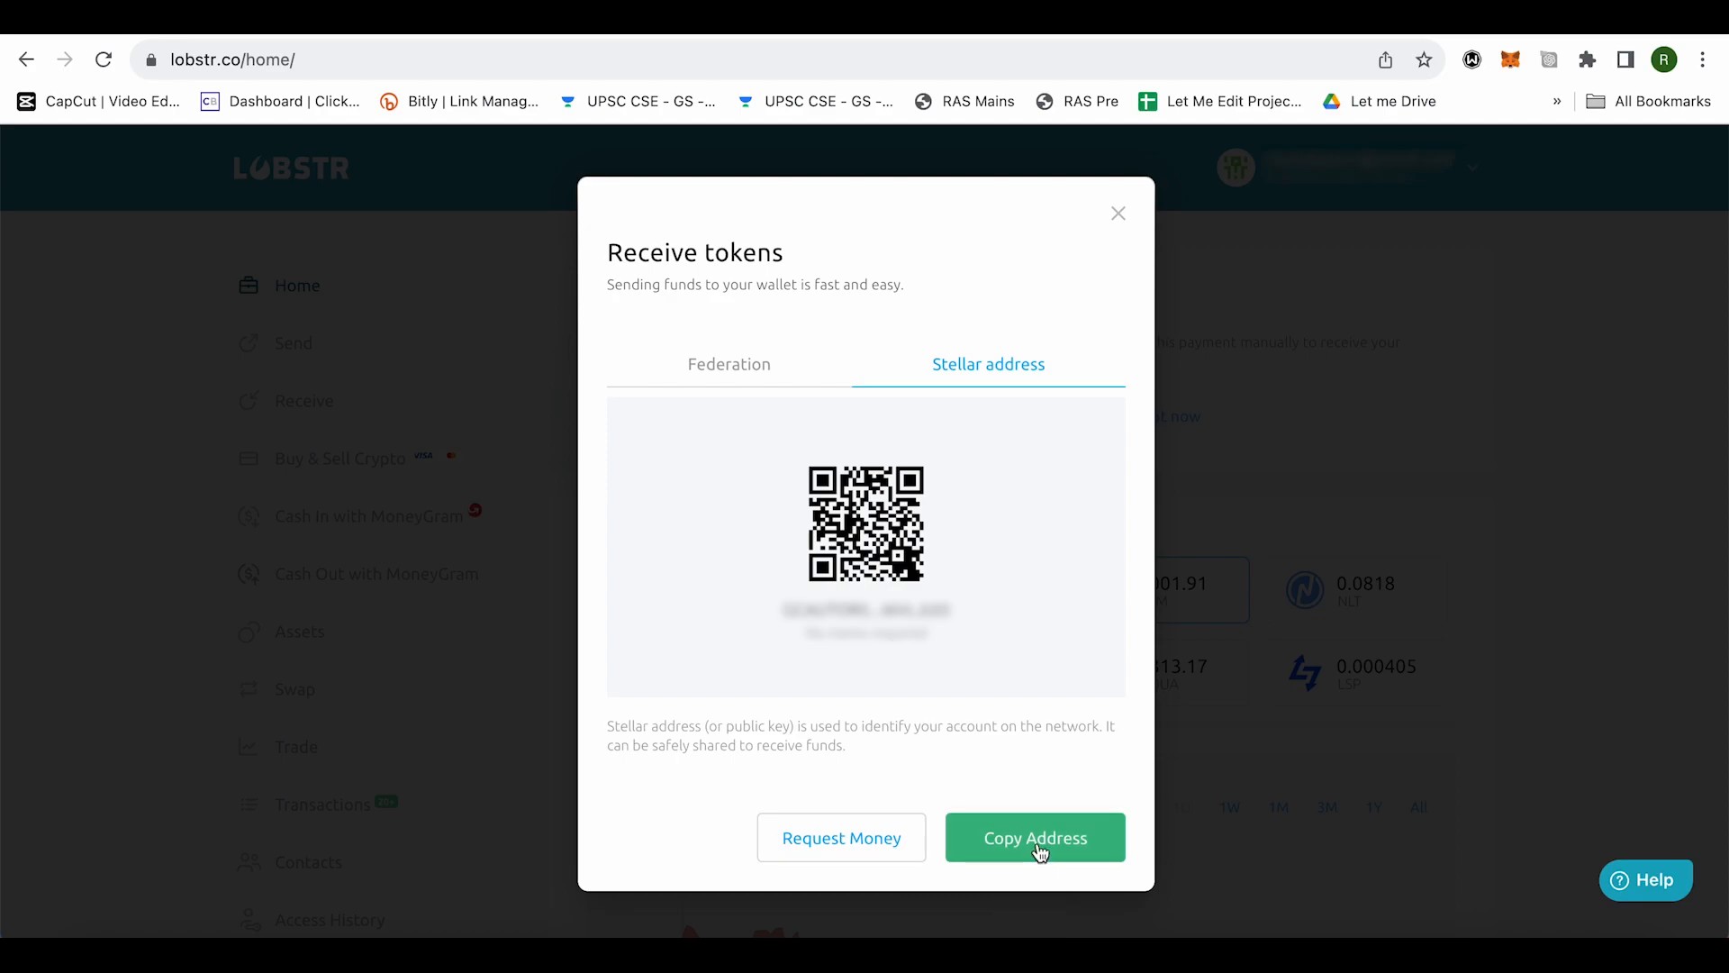
{"action": "left_click", "coordinate": [1035, 837]}
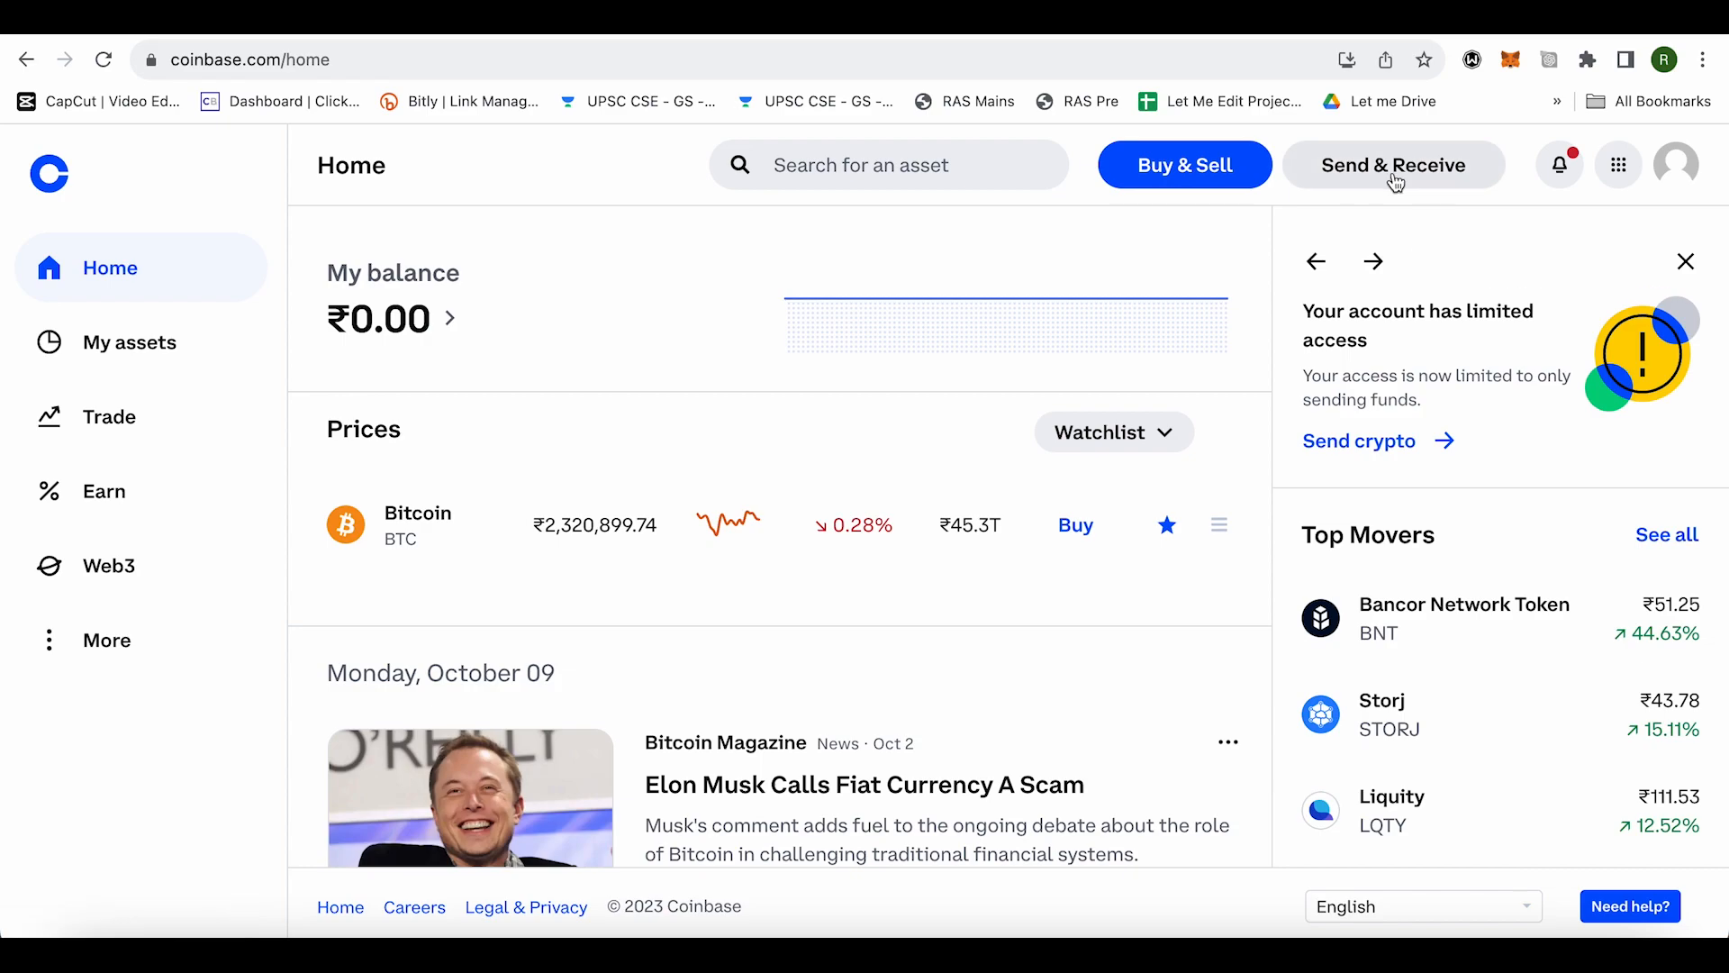
Open Coinbase's Send & Receive panel, which shows no crypto available to send.
{"action": "left_click", "coordinate": [1393, 164]}
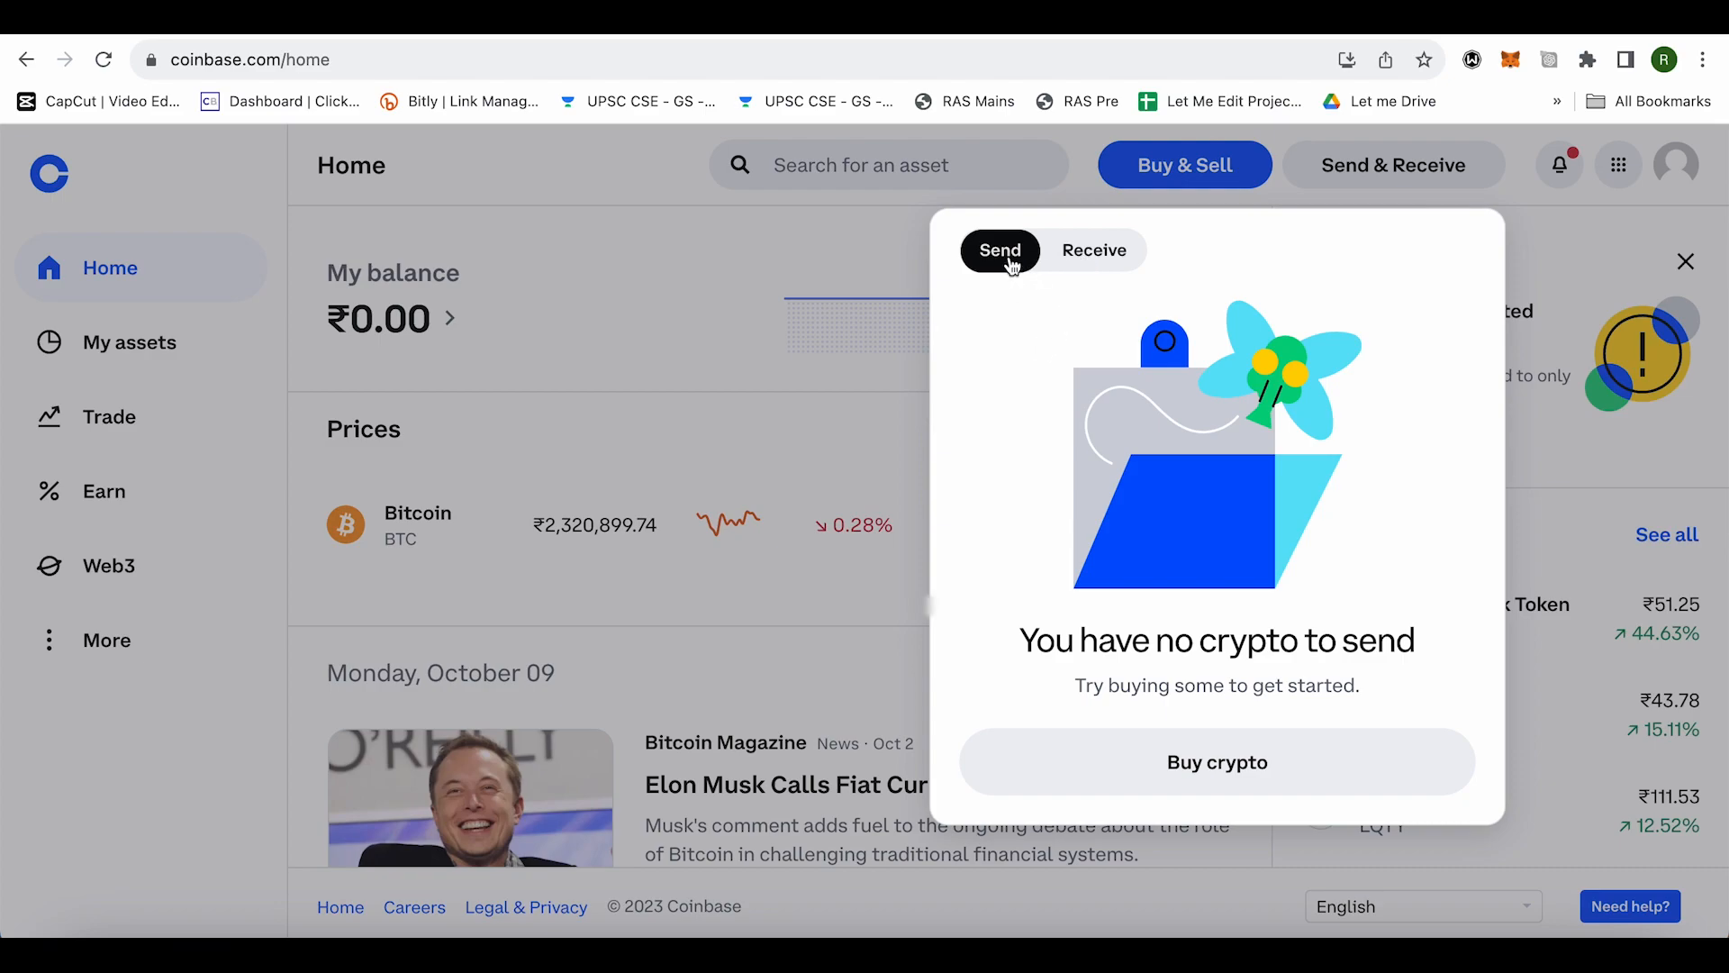
{"action": "mouse_move", "coordinate": [1075, 497]}
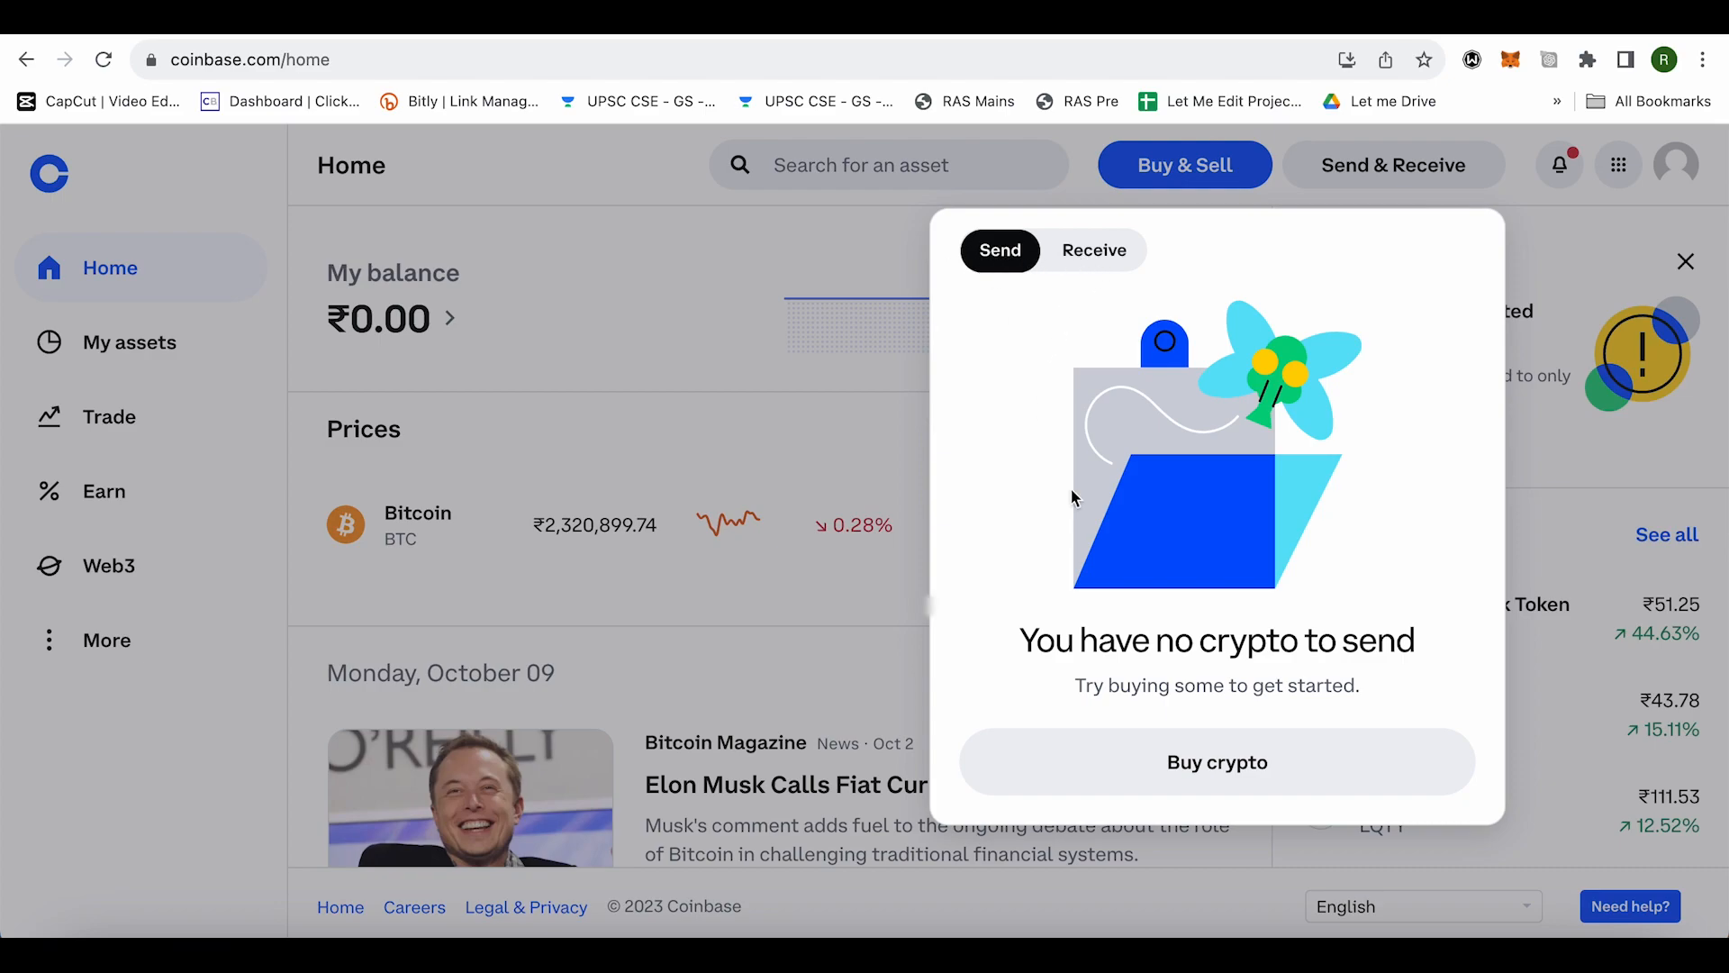
{"action": "mouse_move", "coordinate": [1169, 496]}
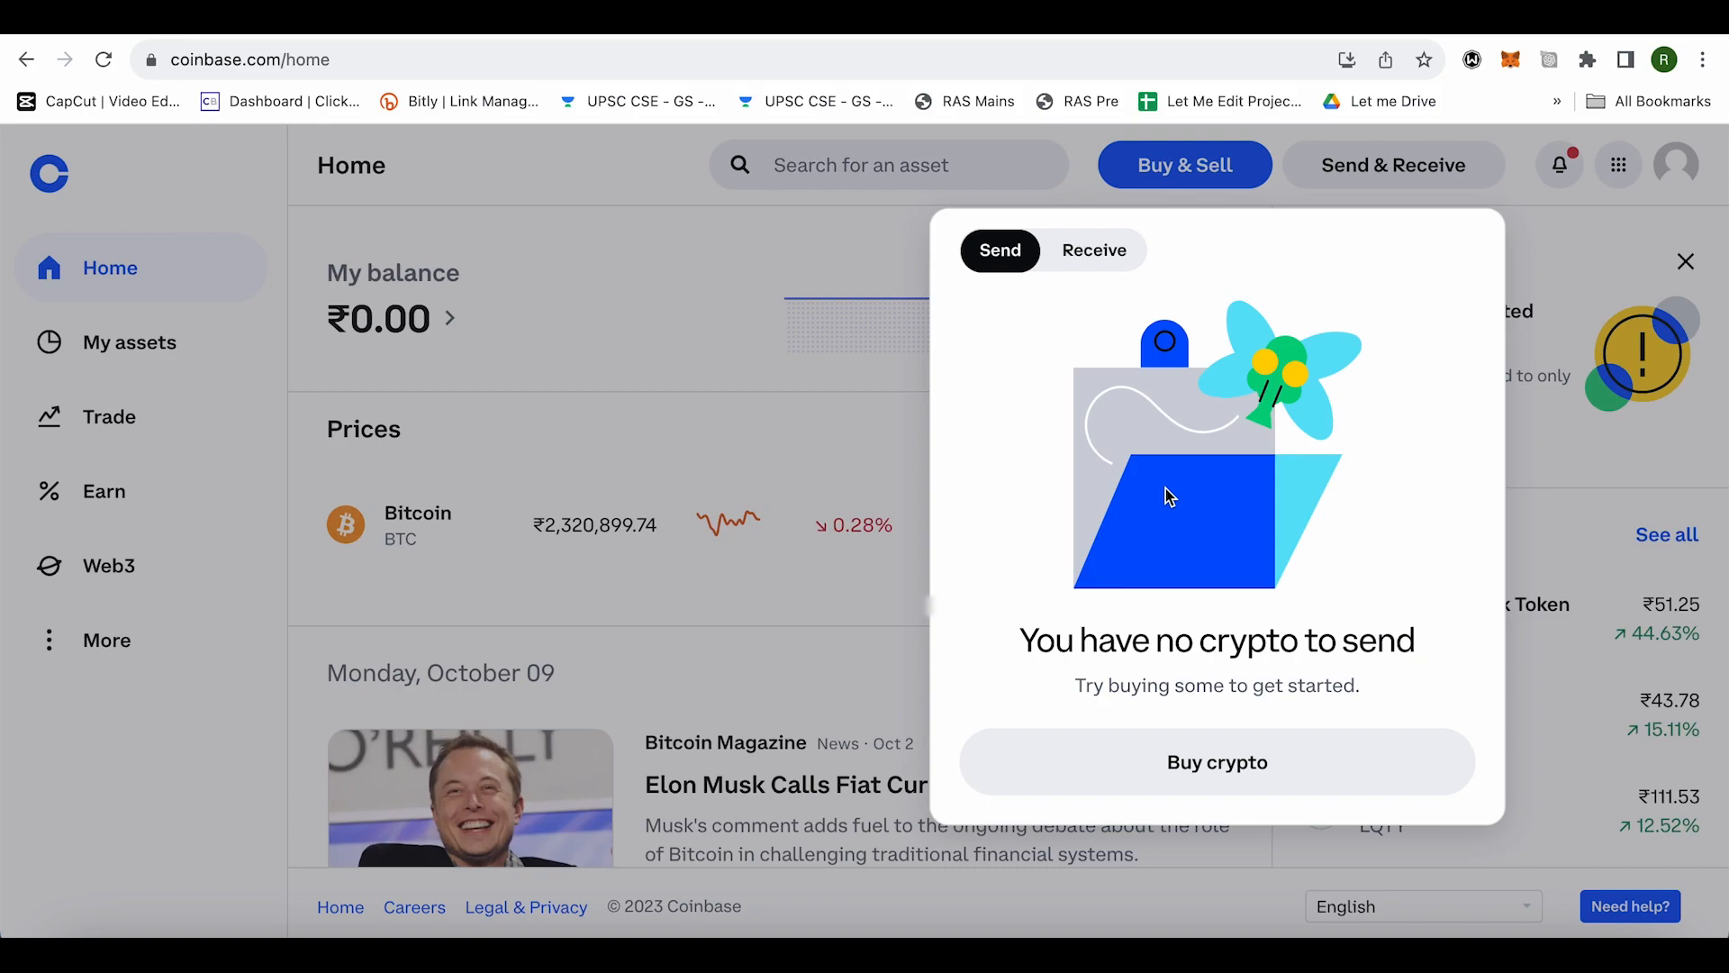
{"action": "mouse_move", "coordinate": [1262, 481]}
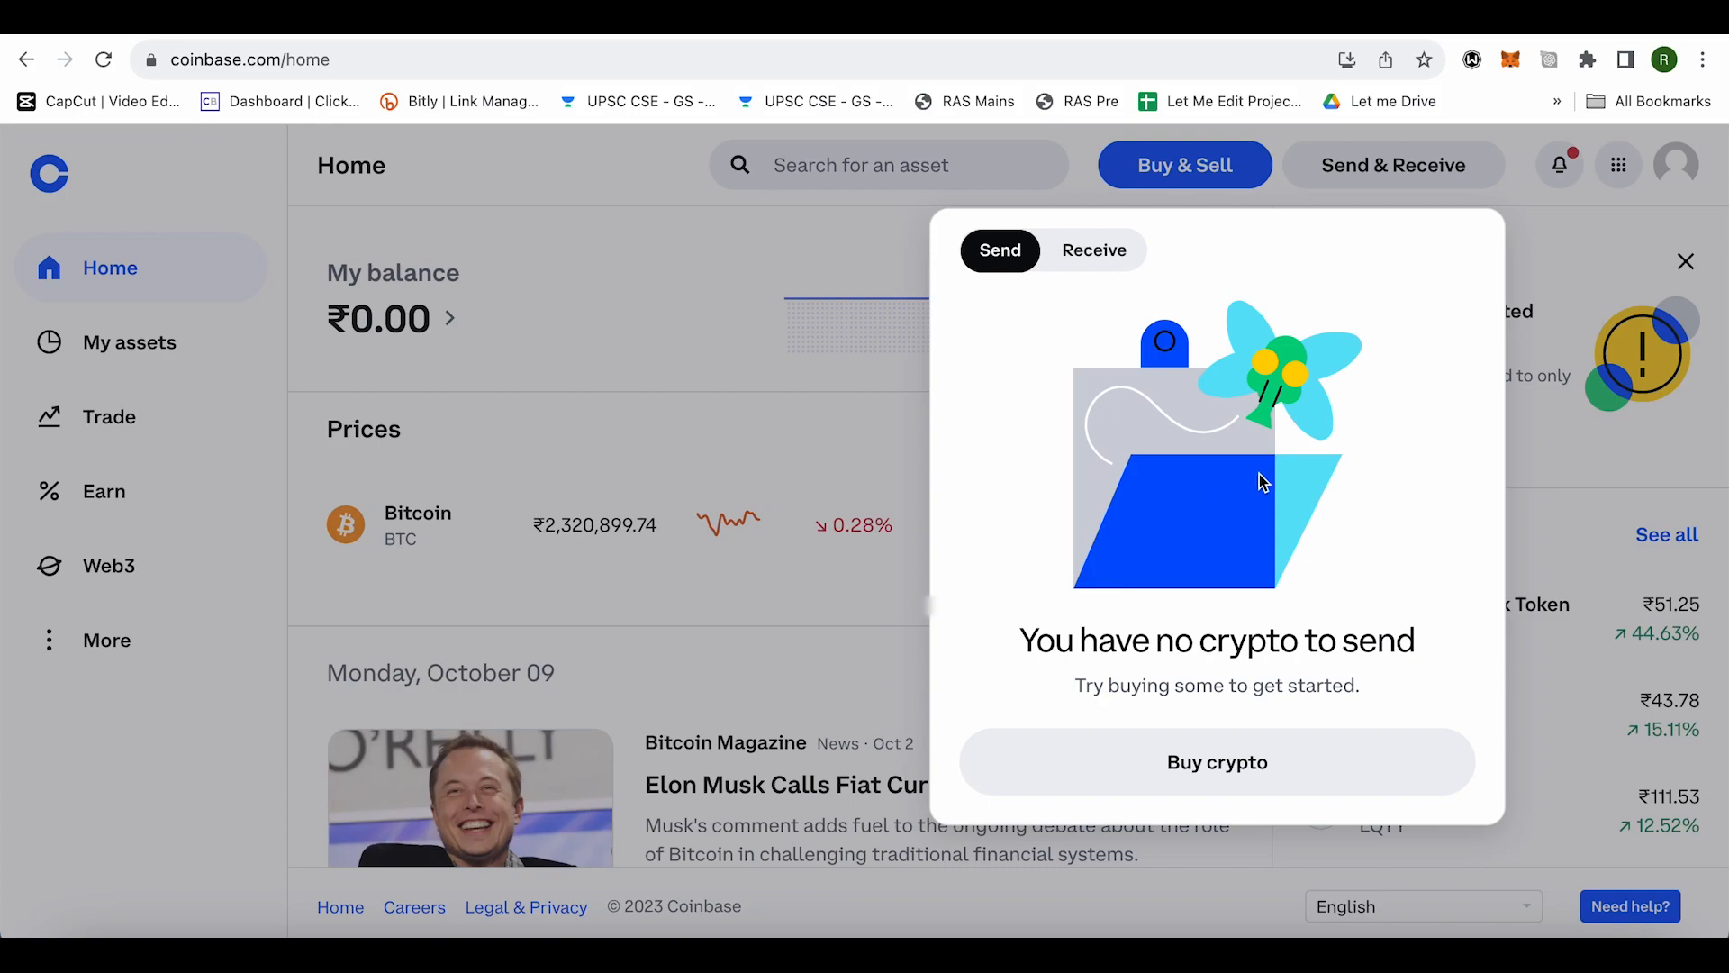
{"action": "mouse_move", "coordinate": [1367, 374]}
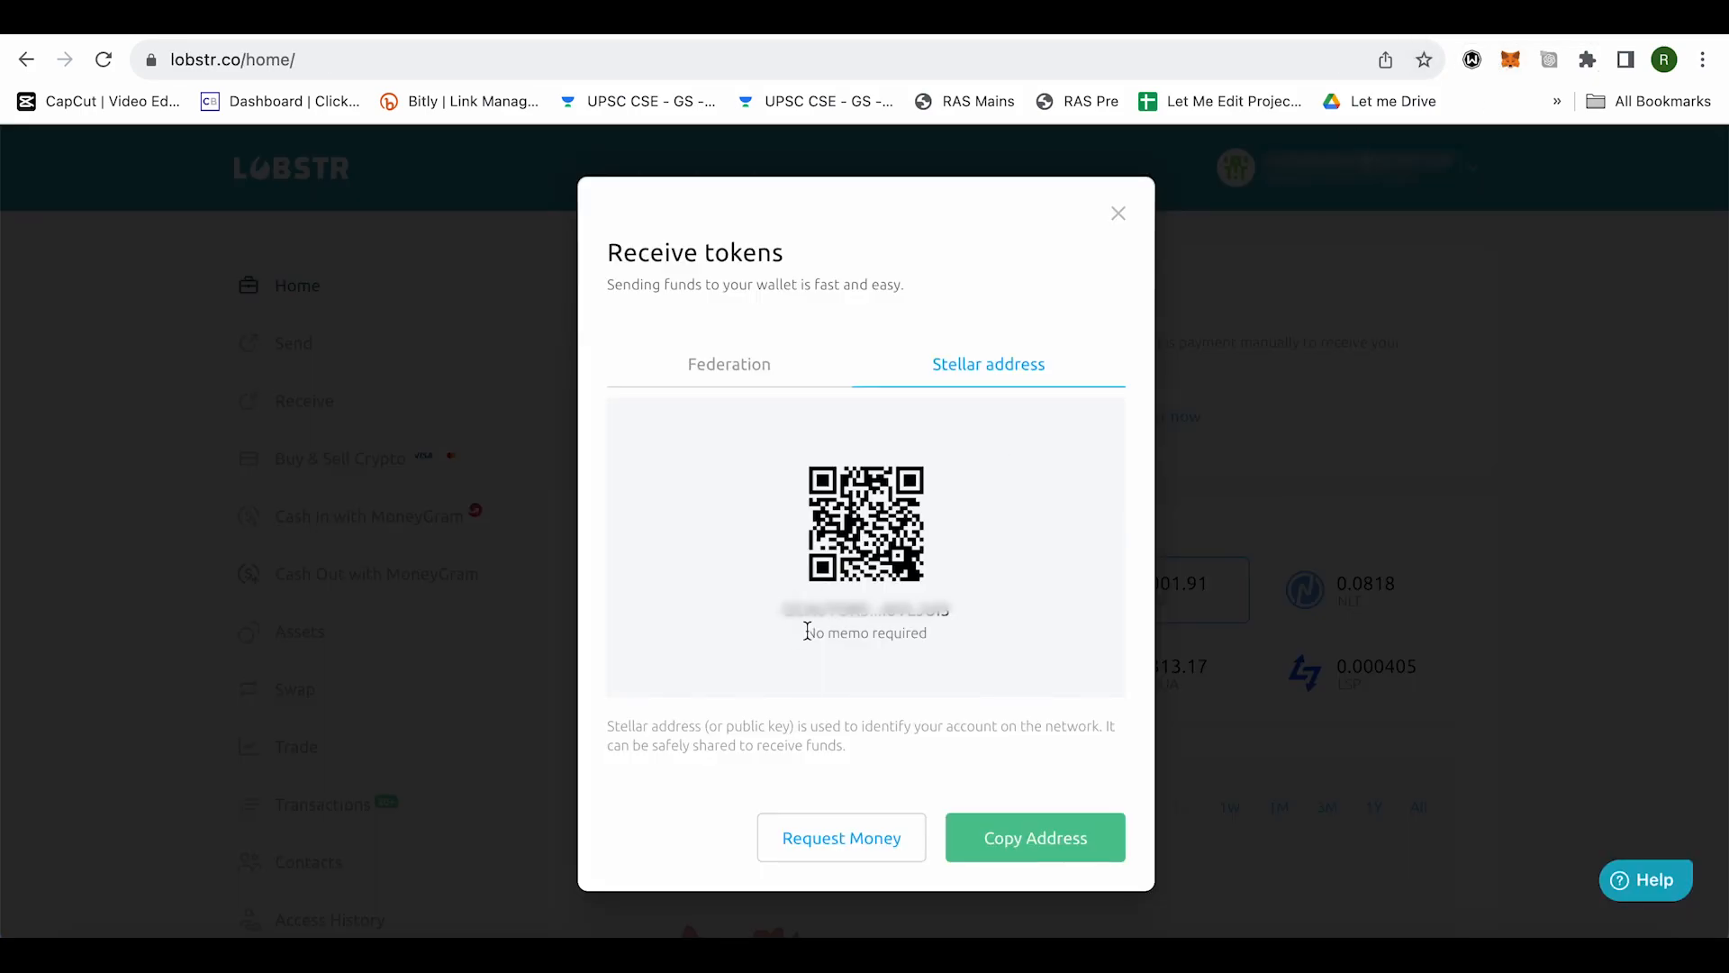
Highlight the 'No memo required' note under the LOBSTR Stellar address QR code.
{"action": "double_click", "coordinate": [864, 632]}
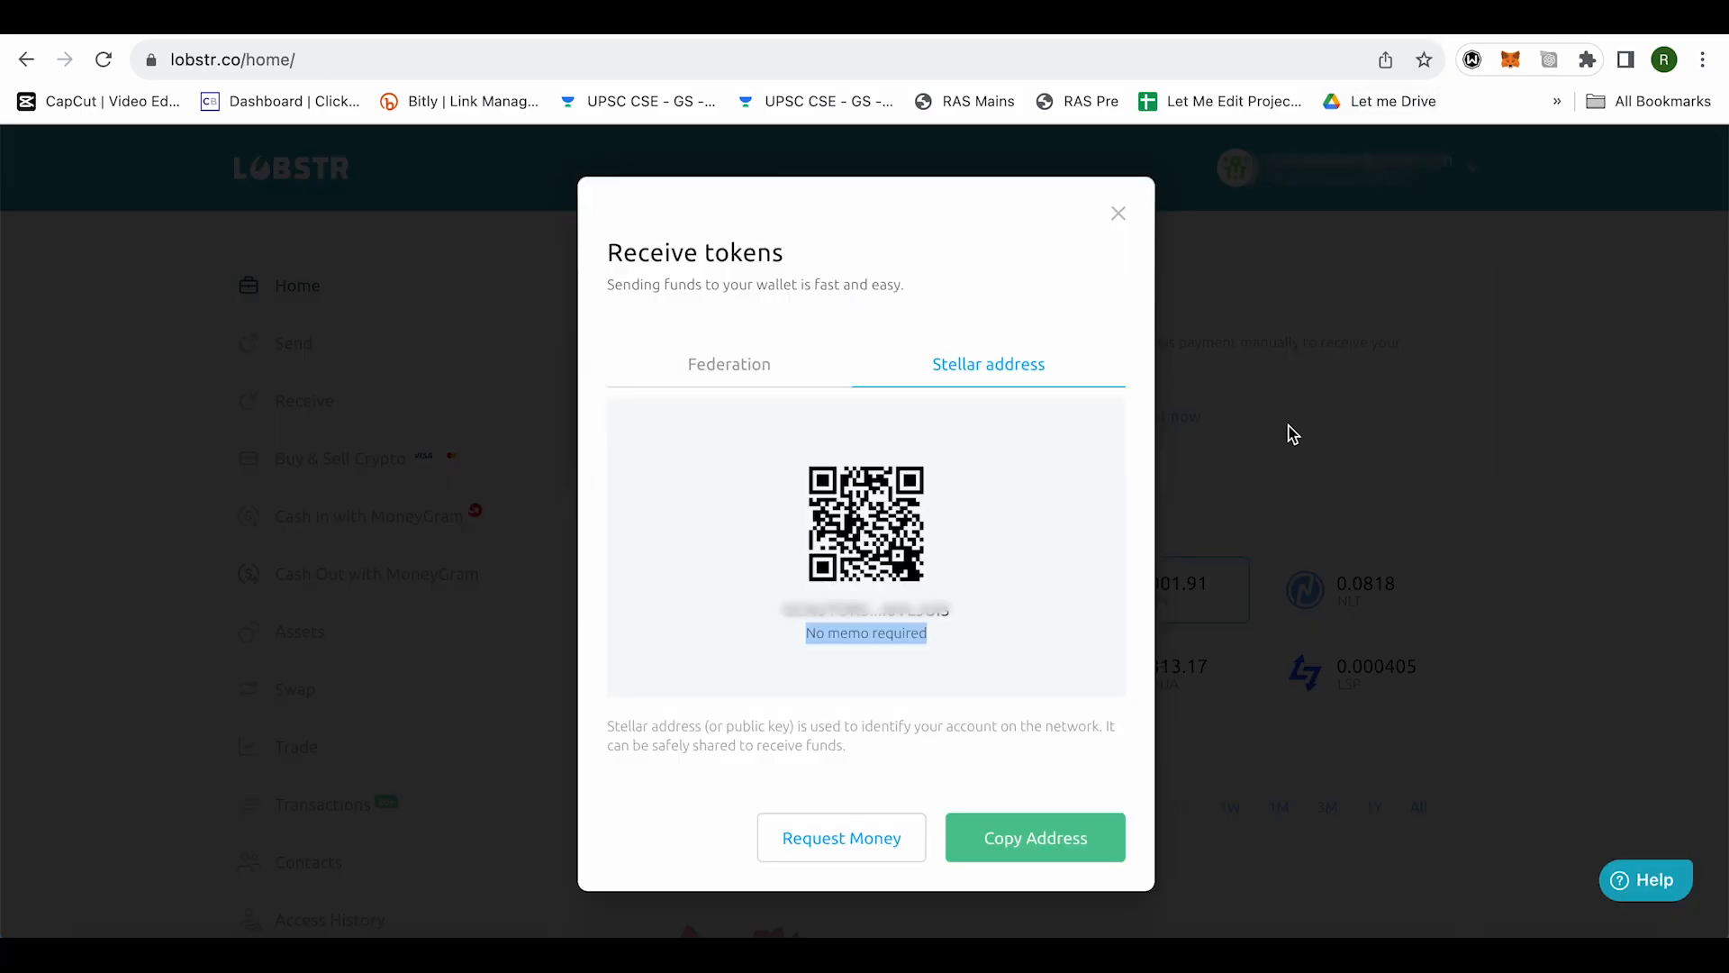
{"action": "mouse_move", "coordinate": [1248, 432]}
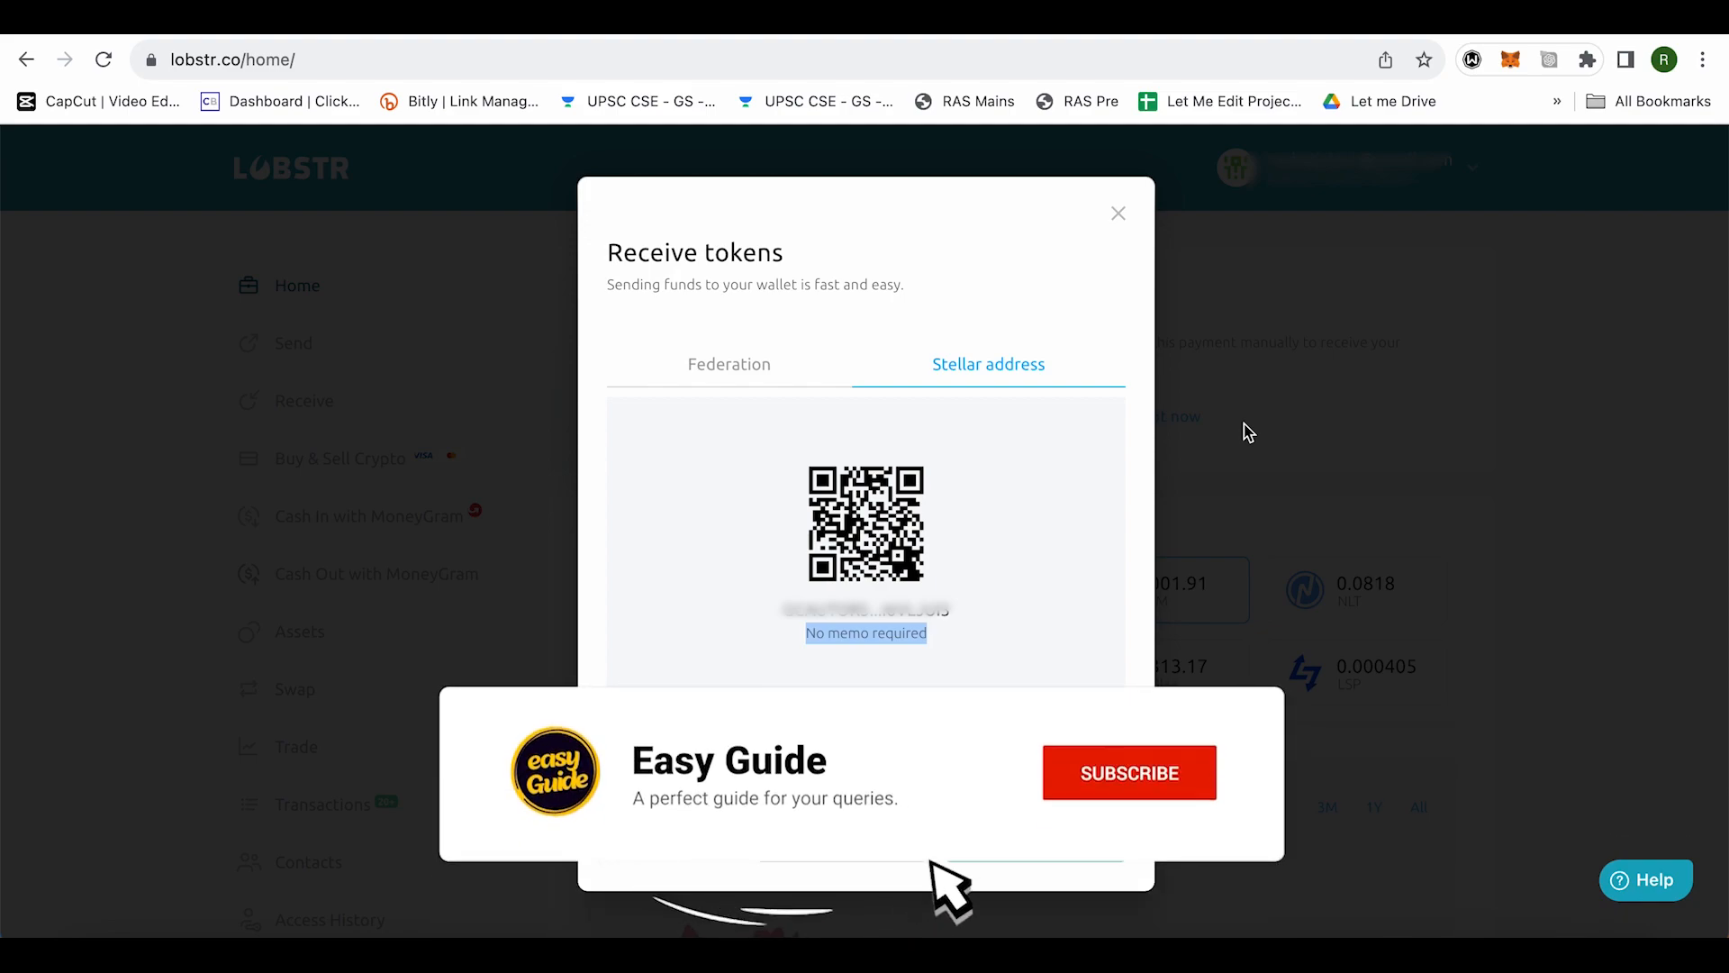
{"action": "left_click", "coordinate": [1127, 772]}
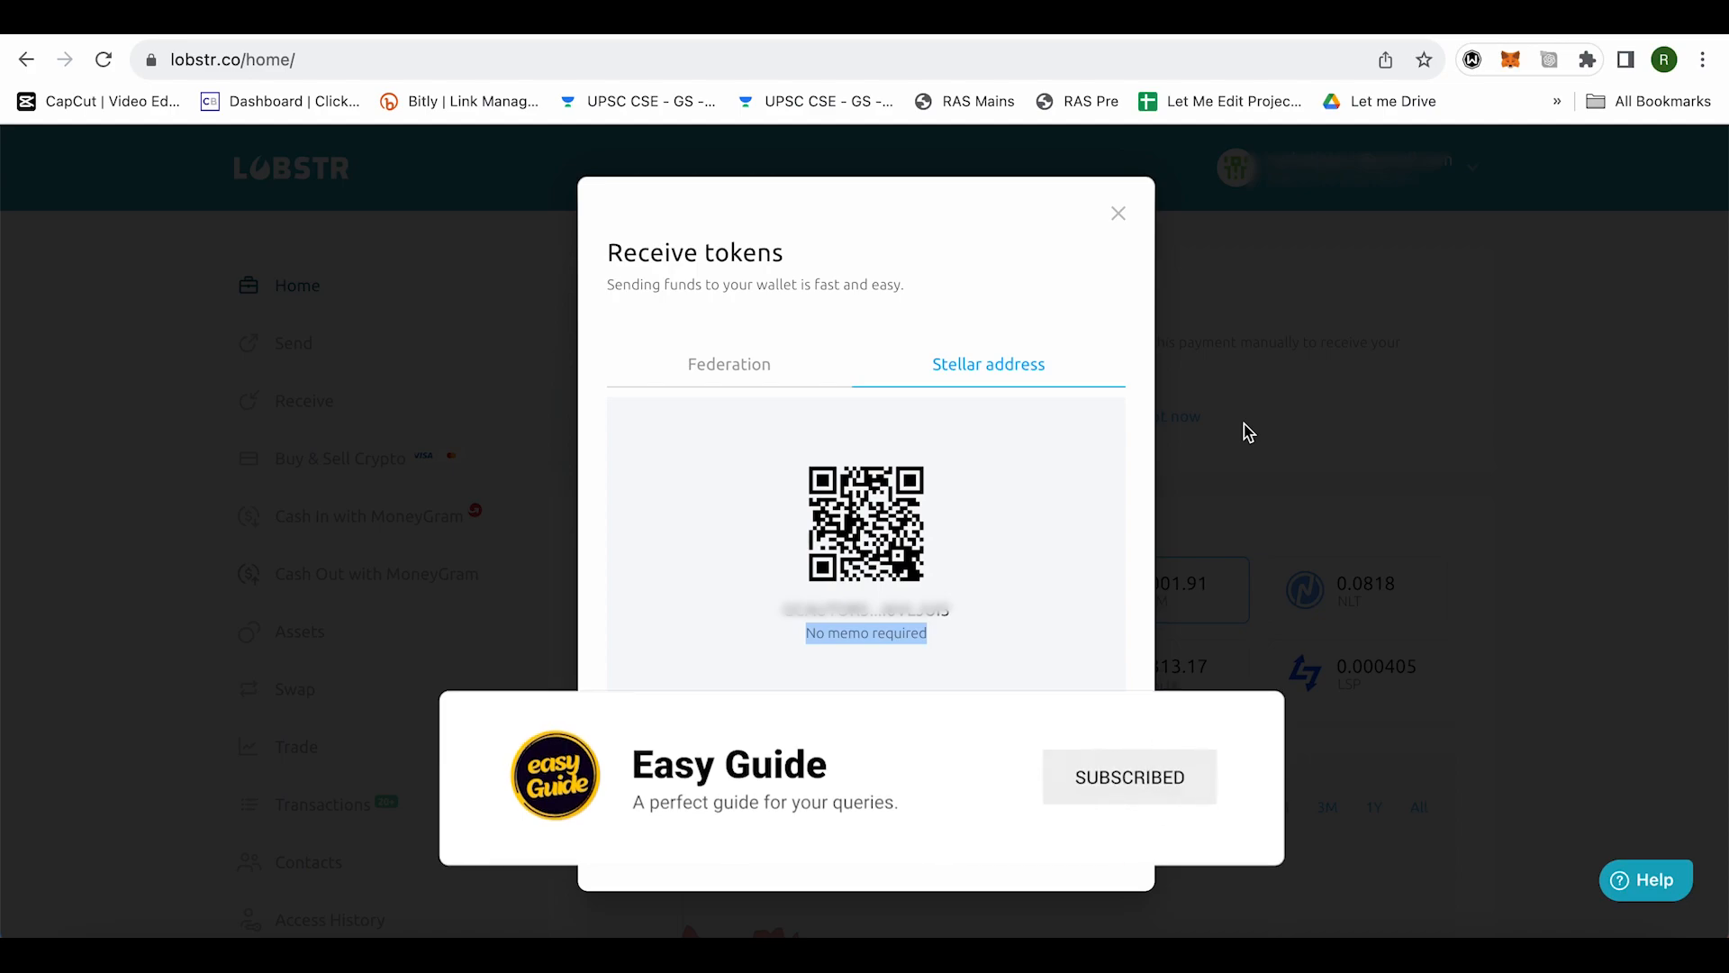